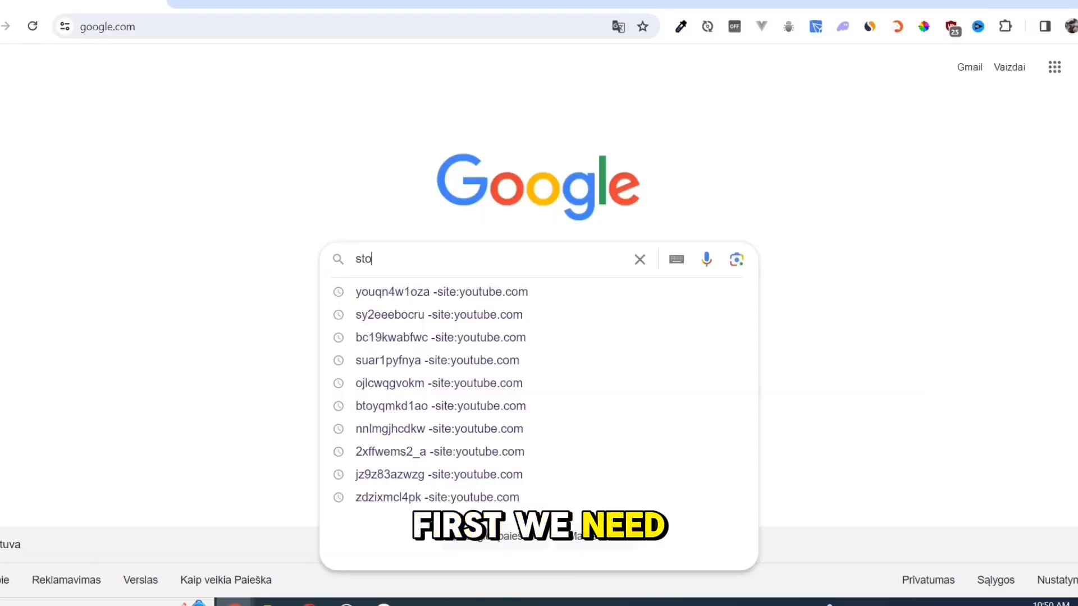
Search Google for store.steam and open the 'Welcome to Steam' result.
type("re.steam")
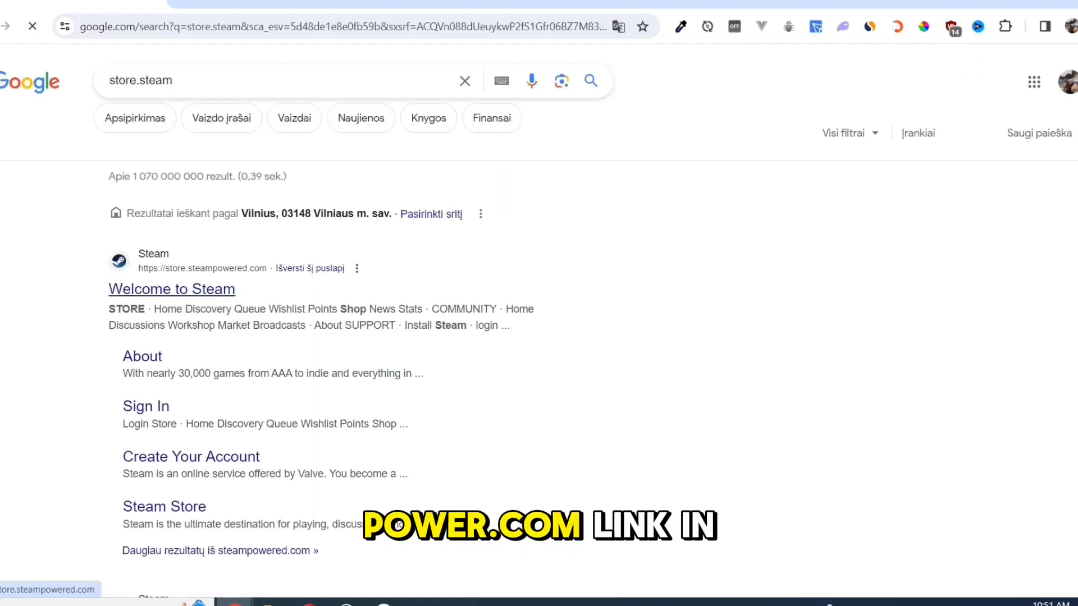
left_click(171, 289)
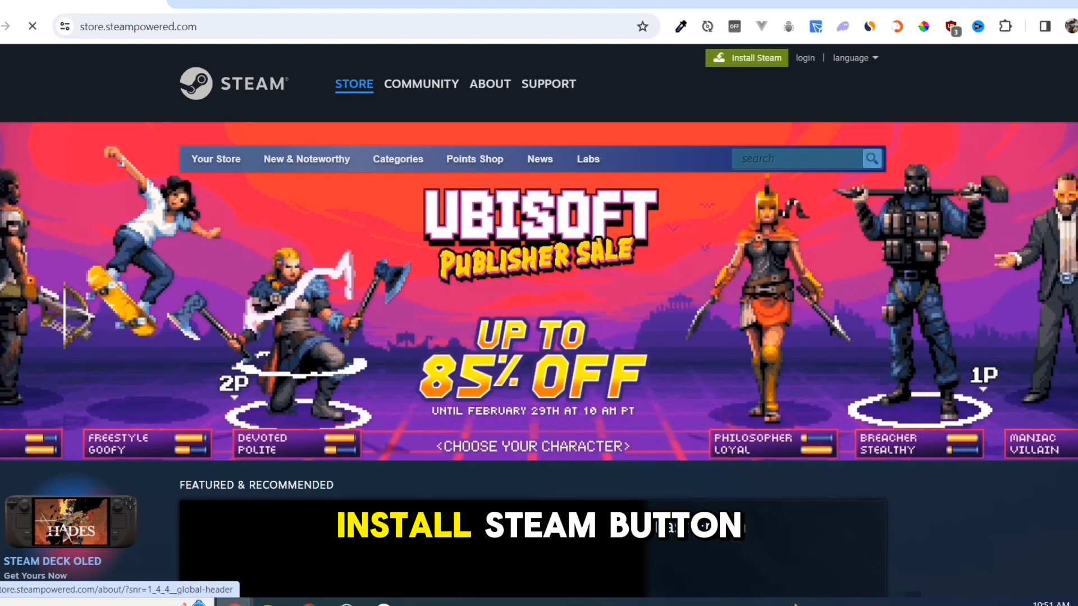
Download the Steam installer and run SteamSetup past its welcome screen.
left_click(489, 83)
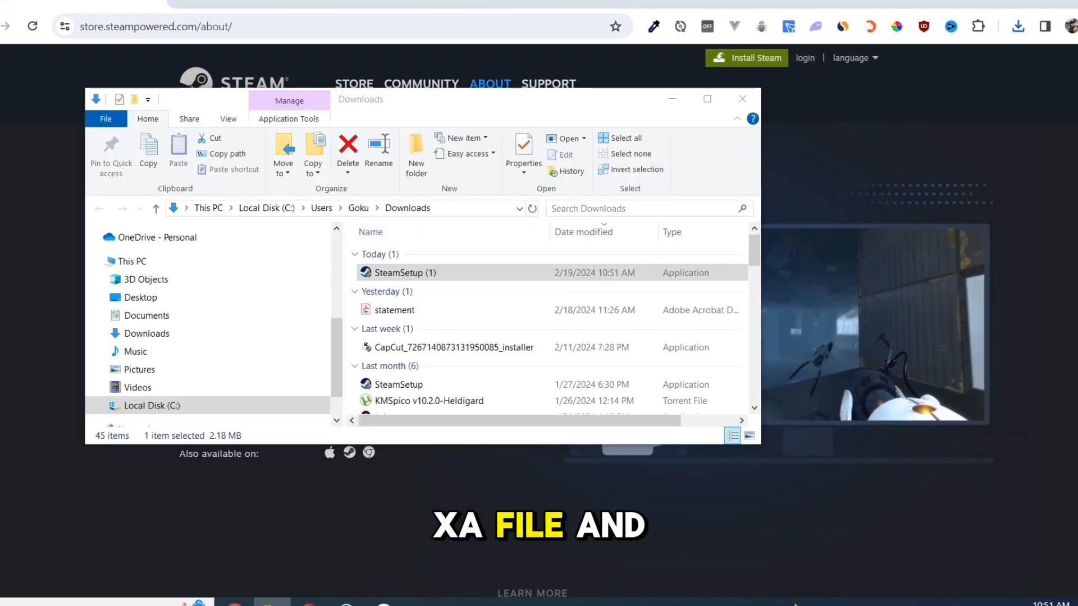
double_click(404, 272)
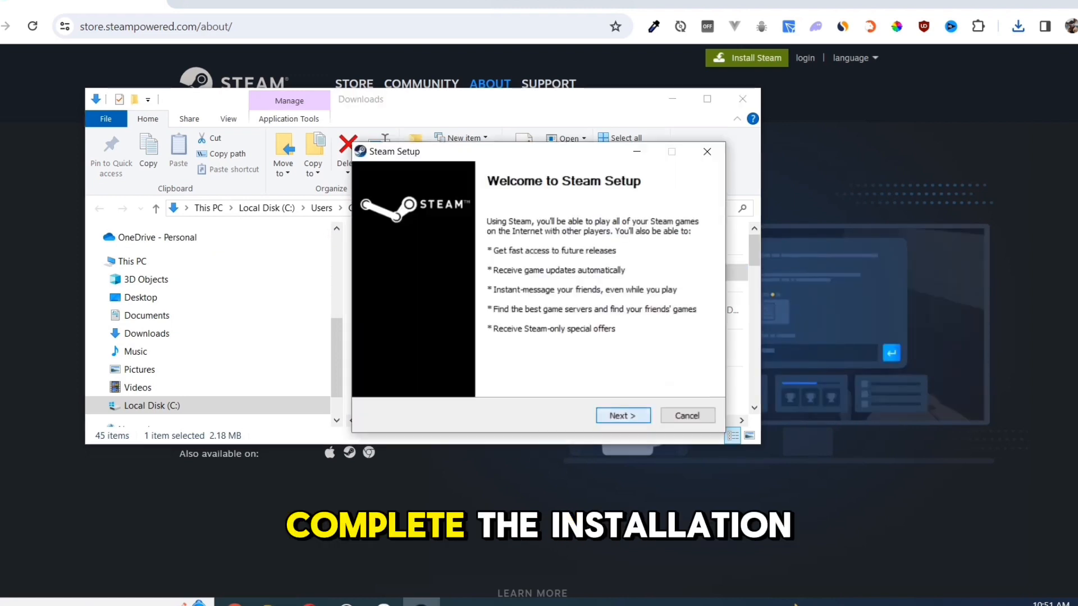
left_click(622, 415)
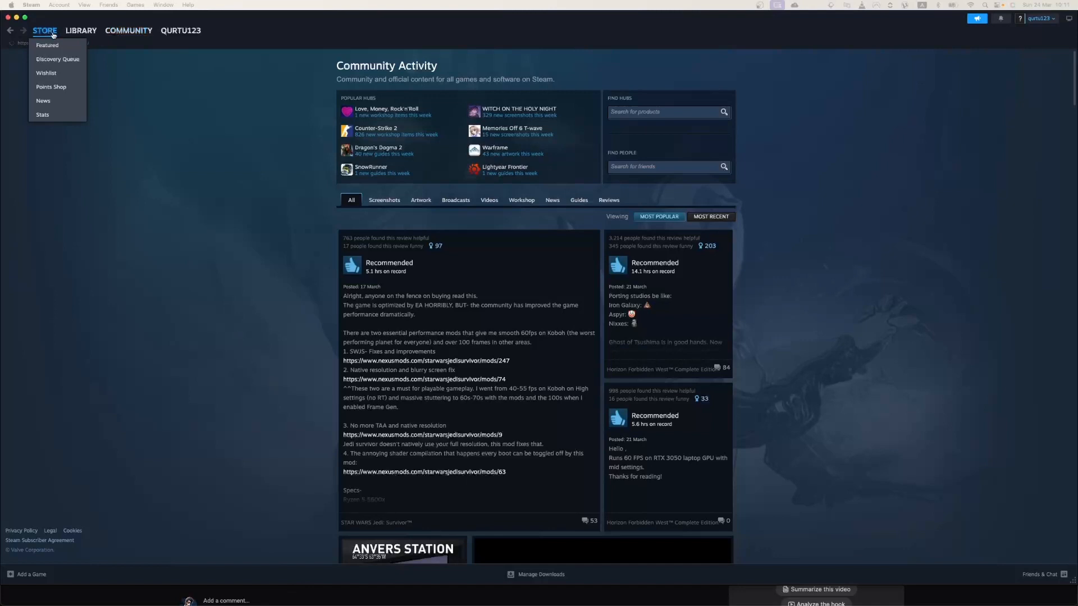
Search the Steam store for 'Hoofobia' and open its store page.
left_click(46, 45)
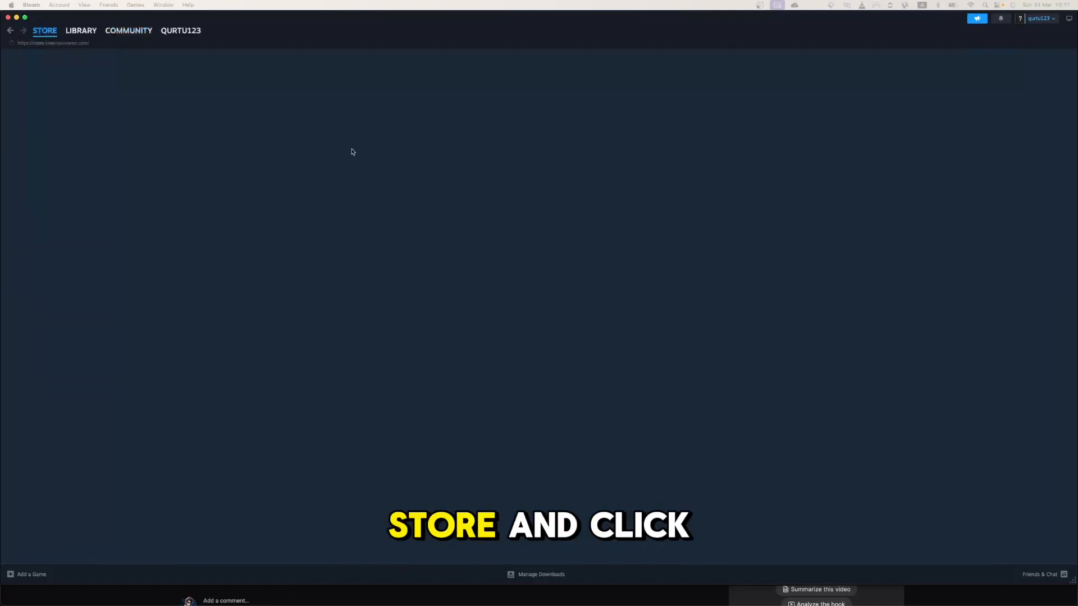
left_click(44, 30)
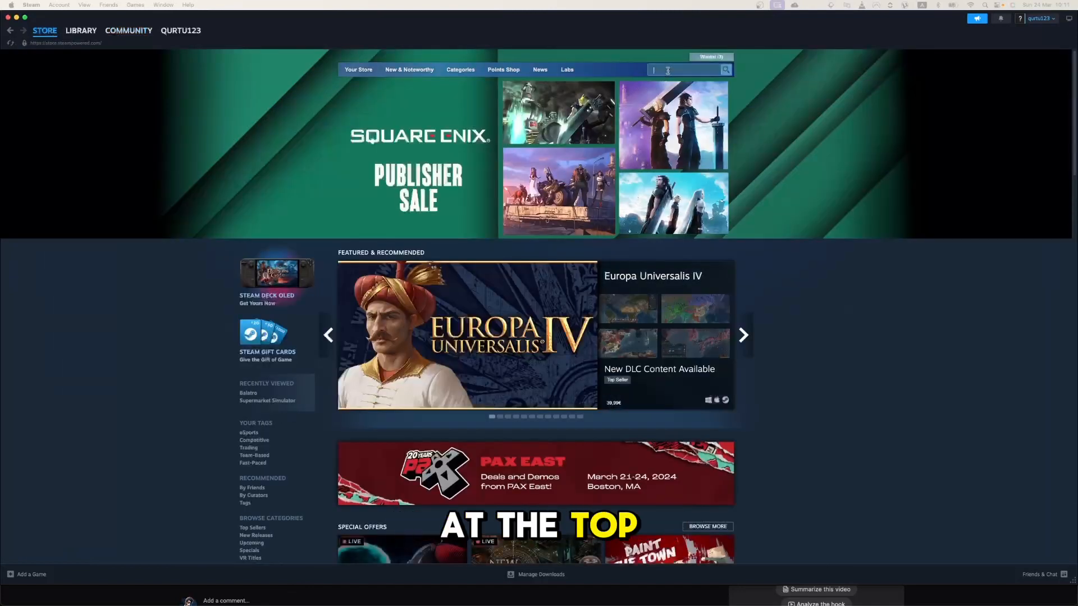
type("Hoofobia")
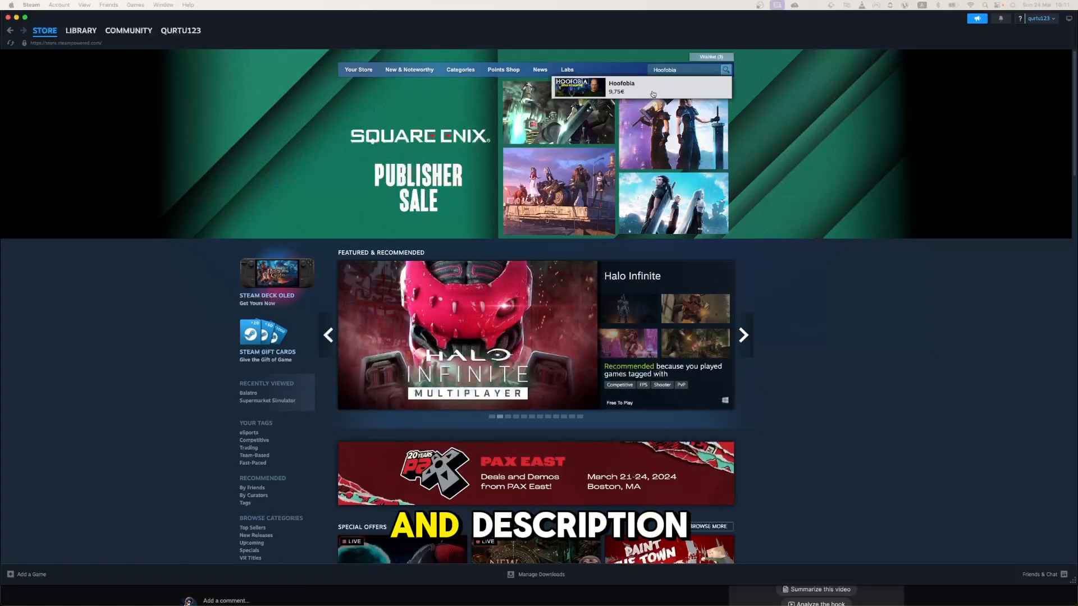
left_click(742, 335)
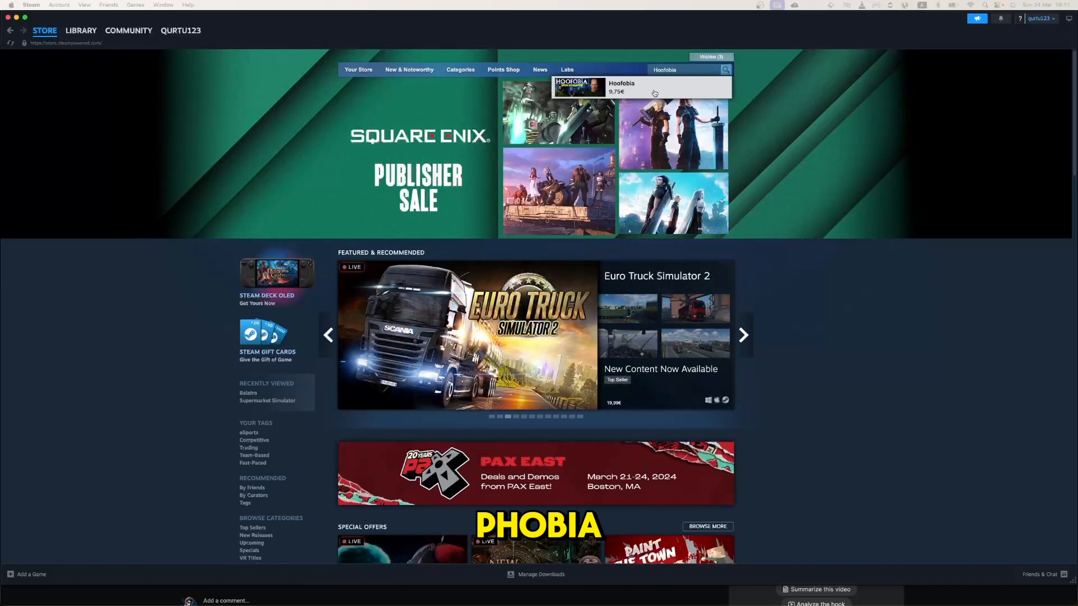
left_click(619, 86)
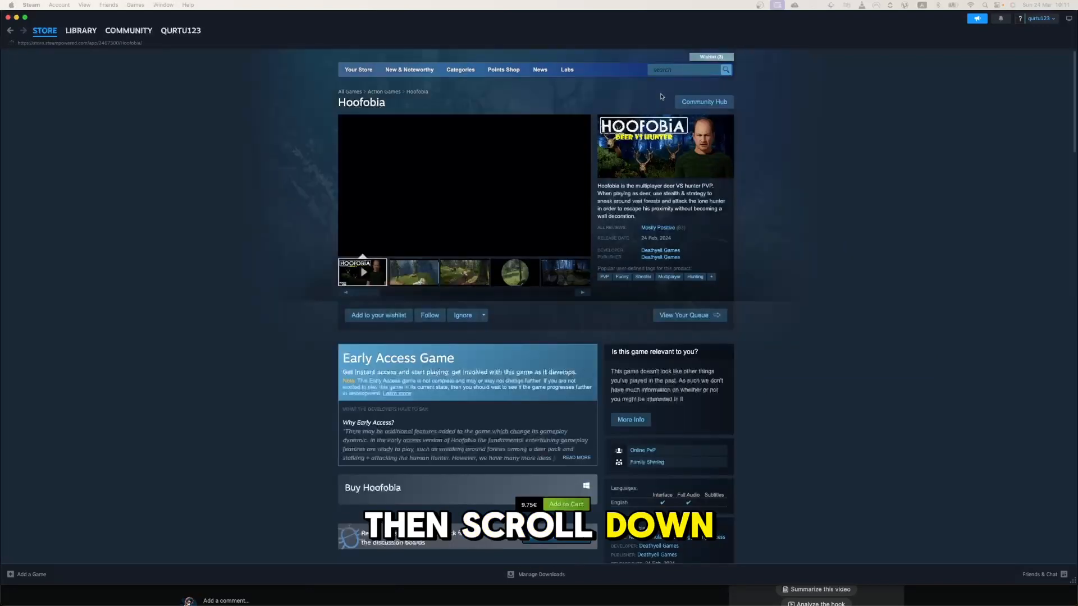
Add Hoofobia to the cart and view the shopping cart.
scroll("down", 3)
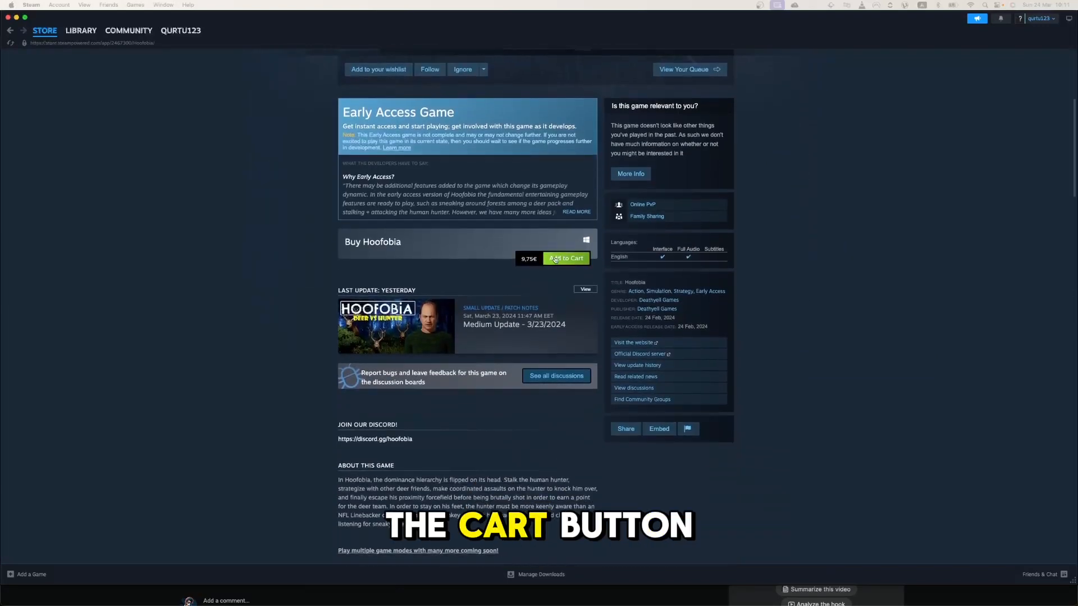
left_click(565, 258)
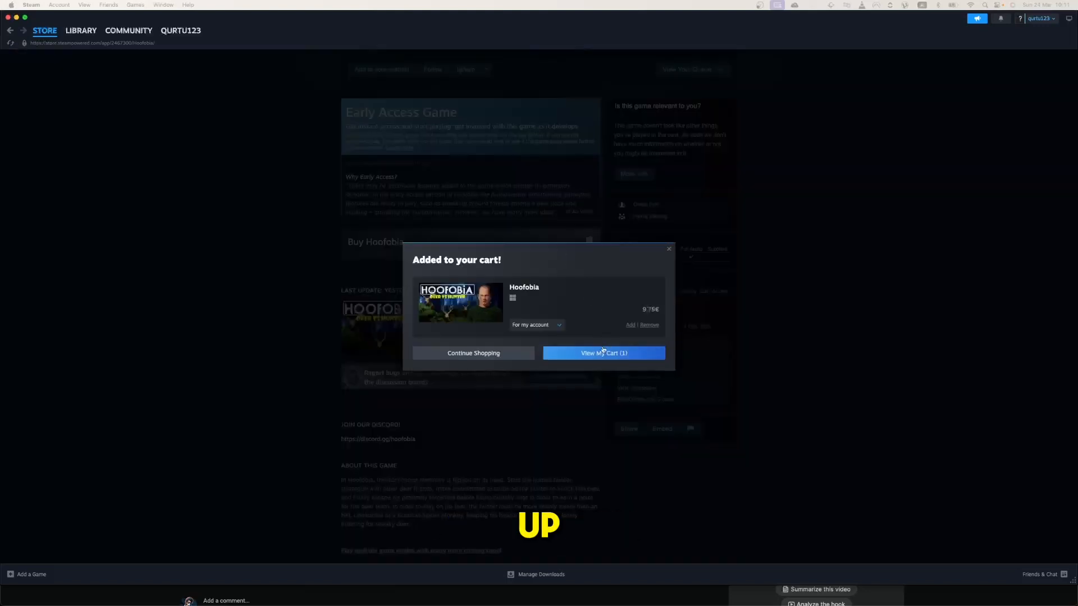
left_click(603, 353)
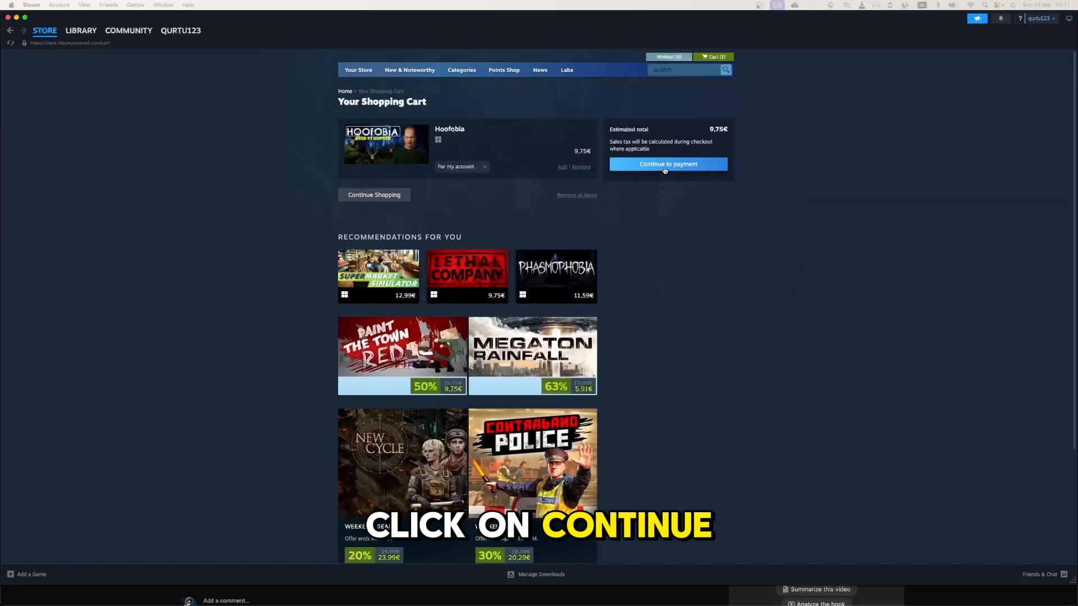
Proceed to payment for the cart, then switch to the Steam library.
left_click(668, 164)
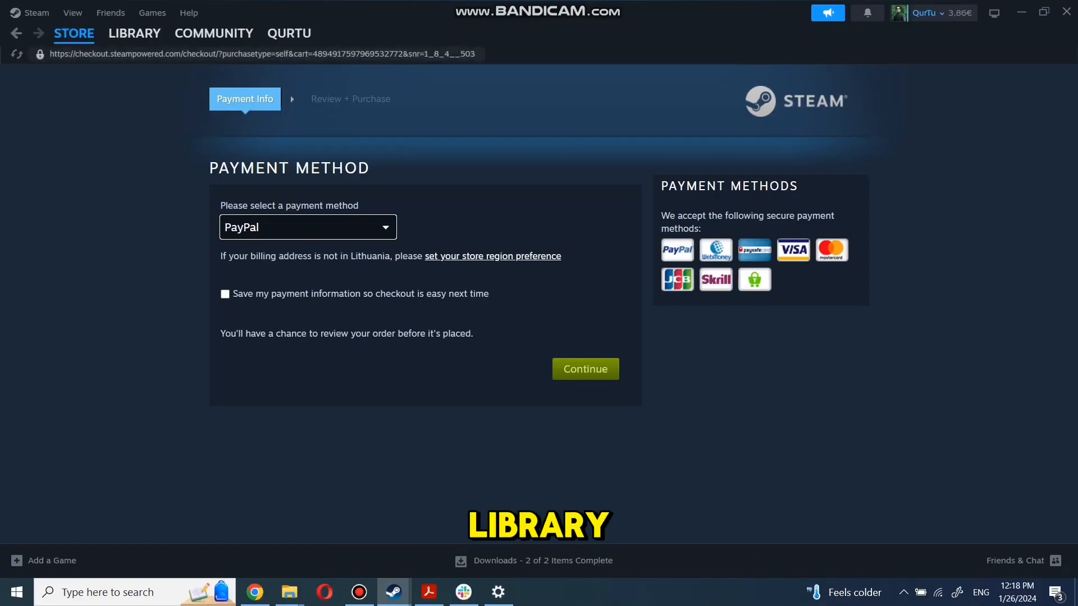
left_click(134, 33)
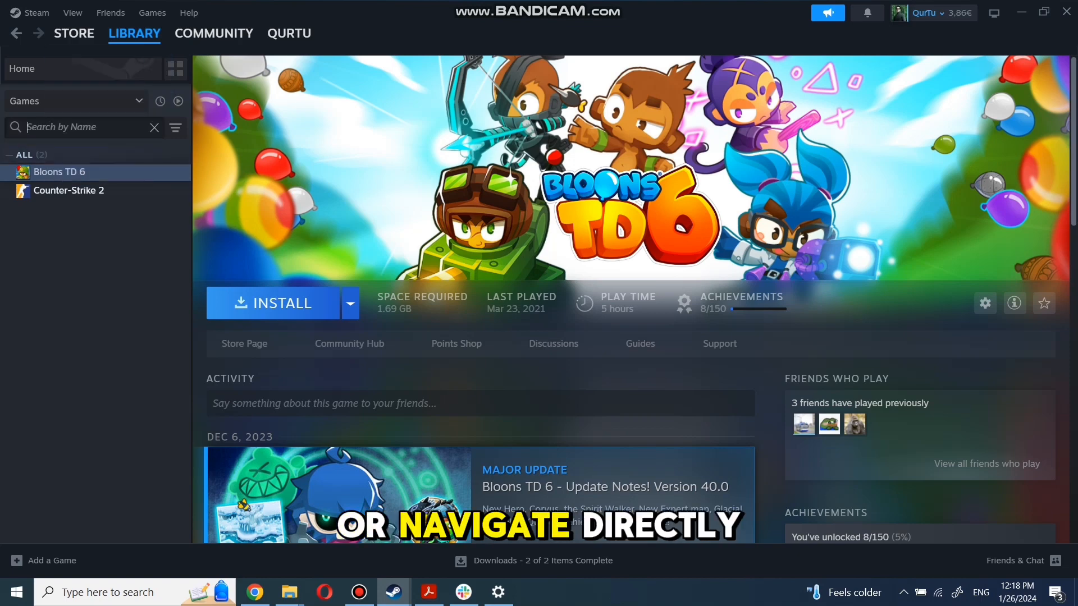
Search the library and start installing Bloons TD 6.
type("game")
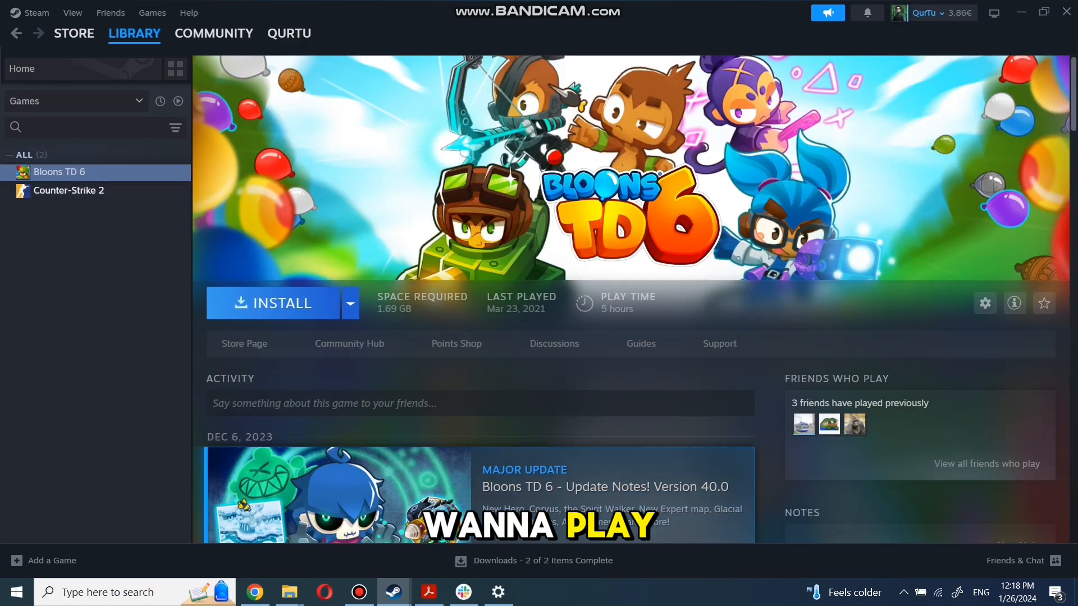
left_click(277, 303)
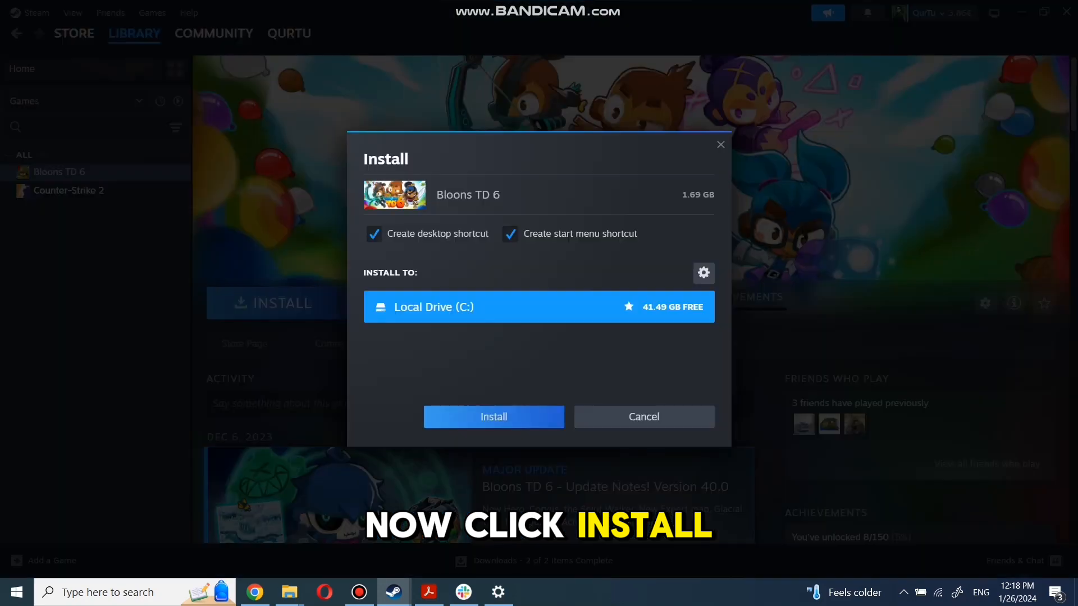
Install Bloons TD 6 to drive C: and launch it with Play.
left_click(493, 416)
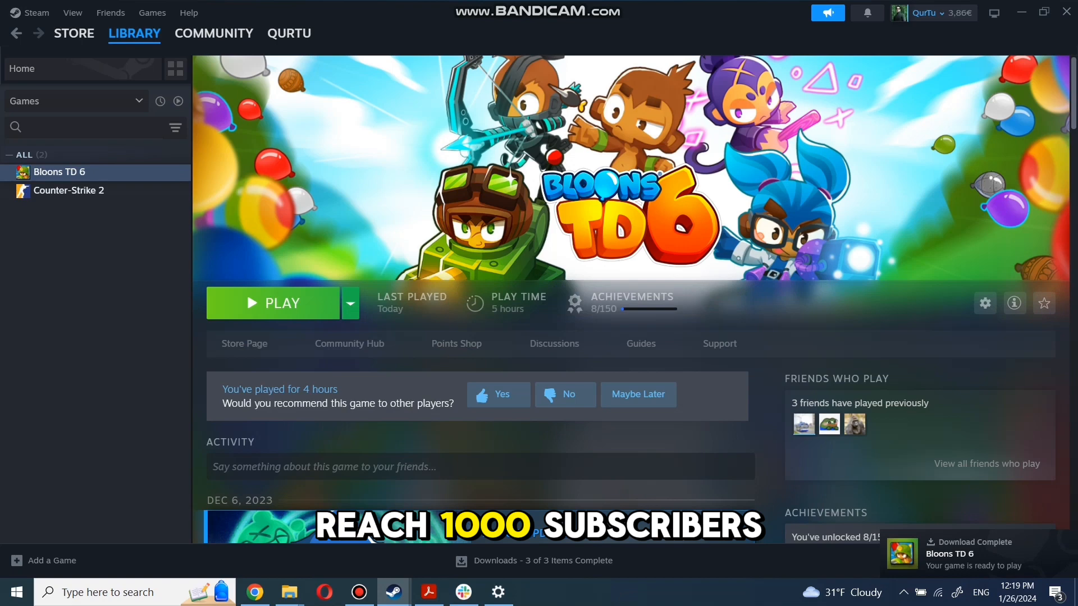
left_click(273, 303)
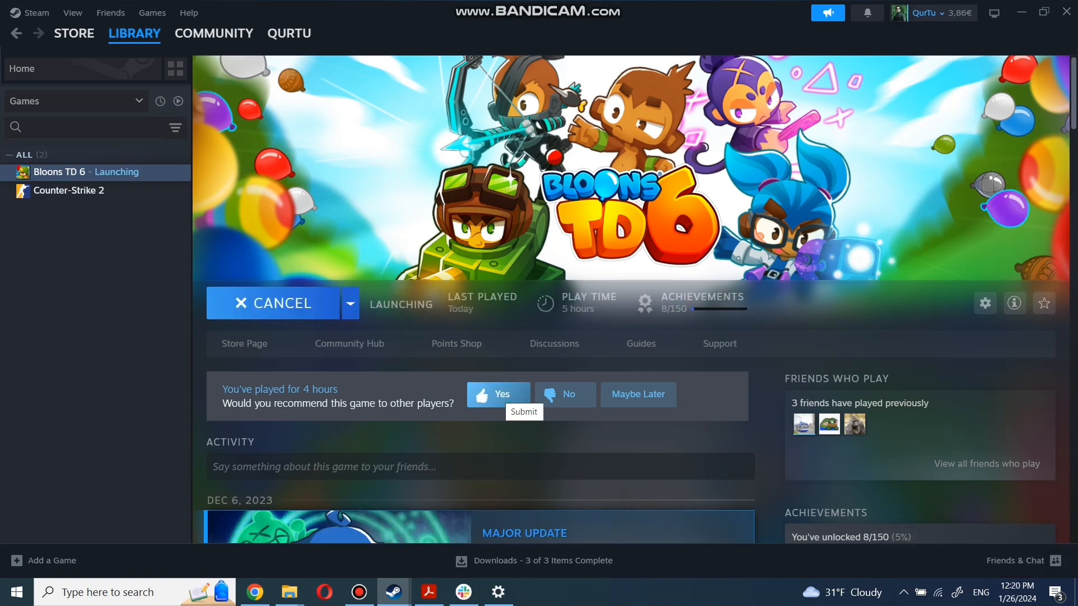